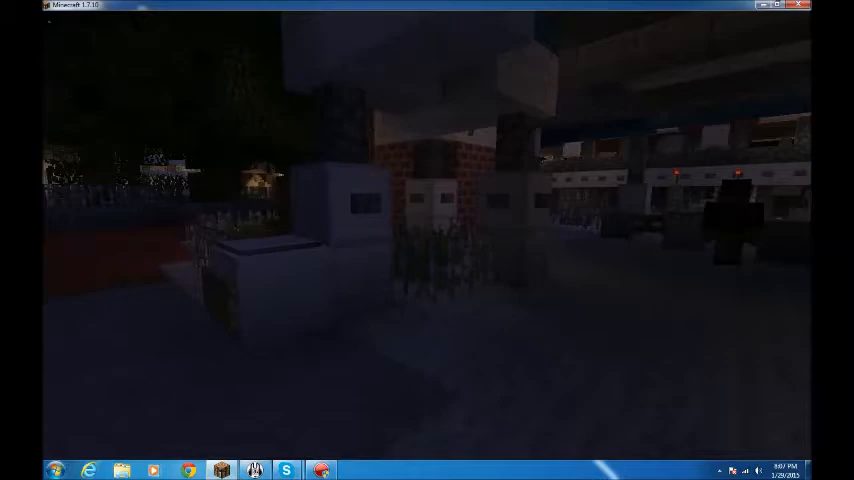
mouse_move(428, 240)
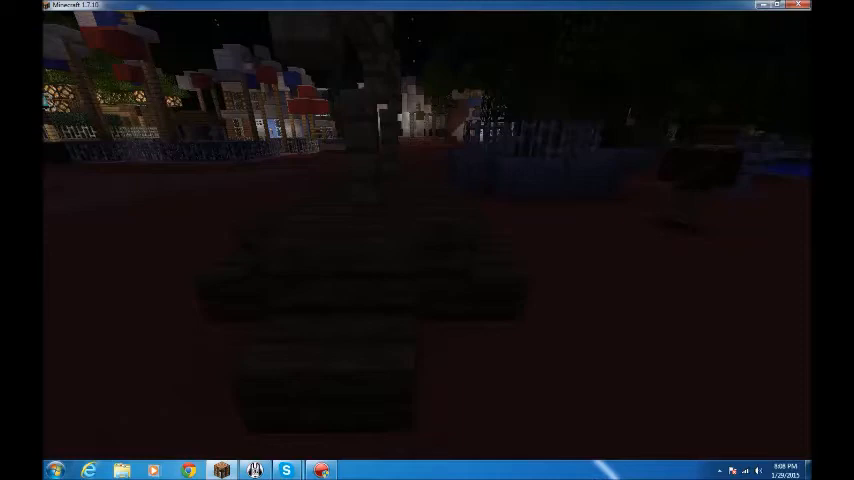
mouse_move(420, 240)
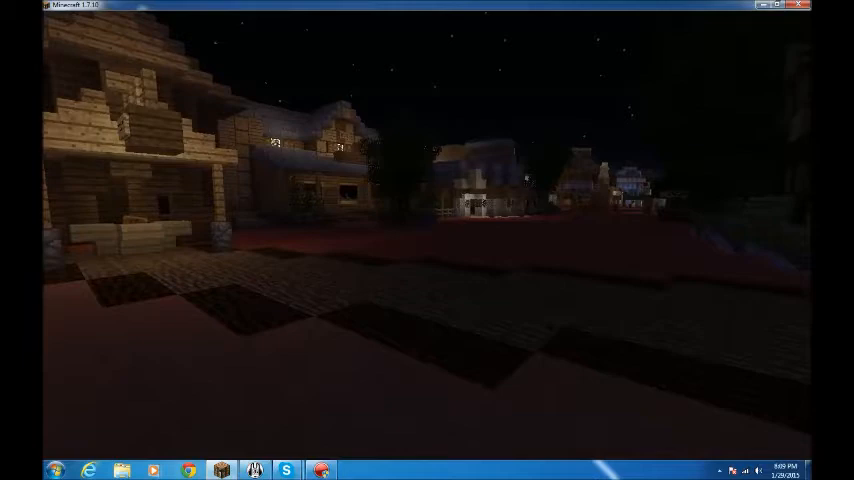
mouse_move(428, 240)
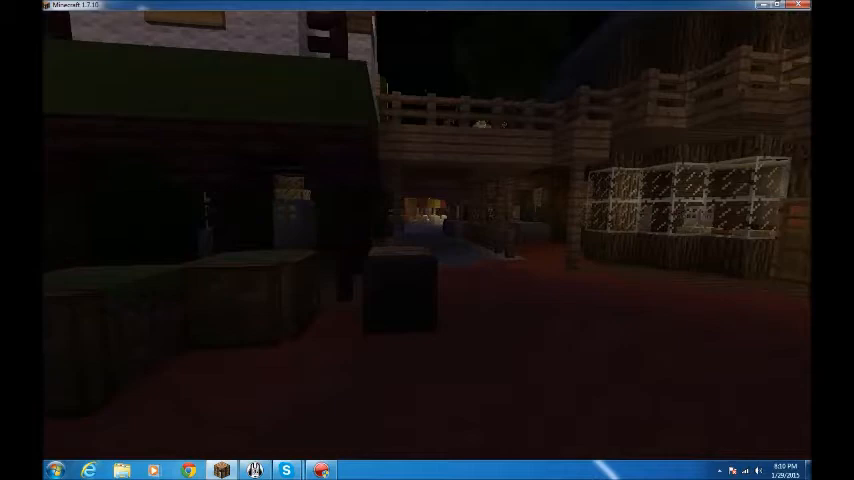
mouse_move(428, 240)
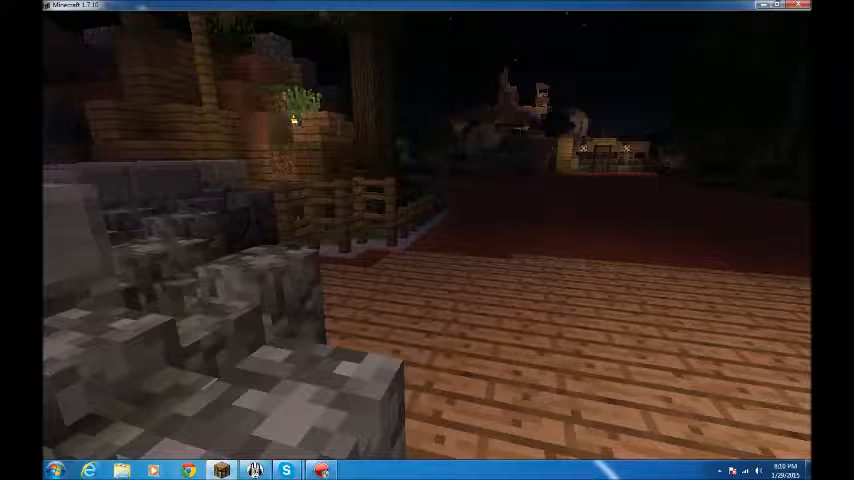
mouse_move(428, 240)
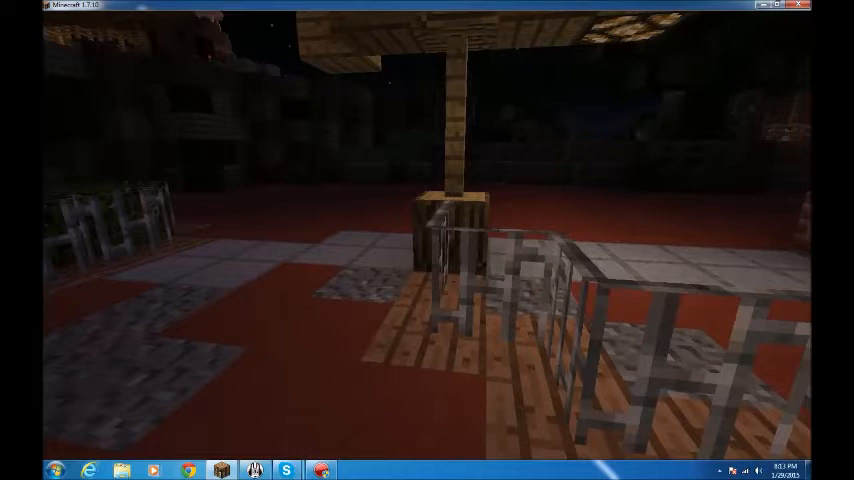
mouse_move(428, 240)
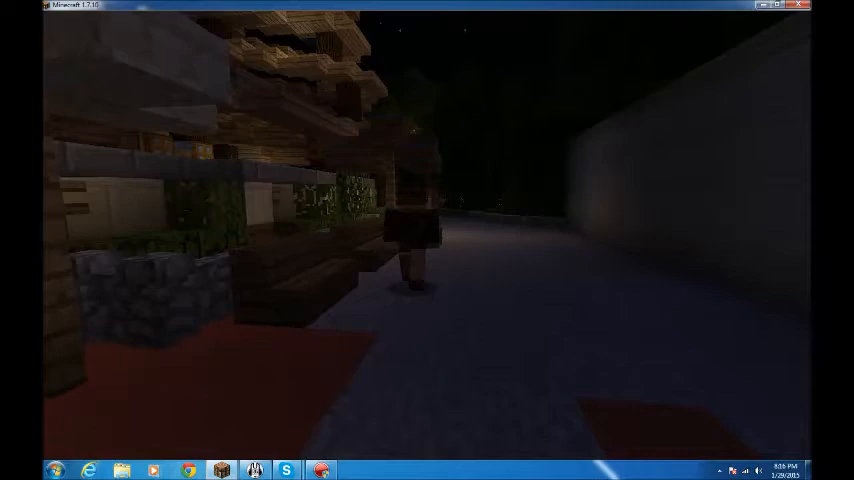
mouse_move(428, 240)
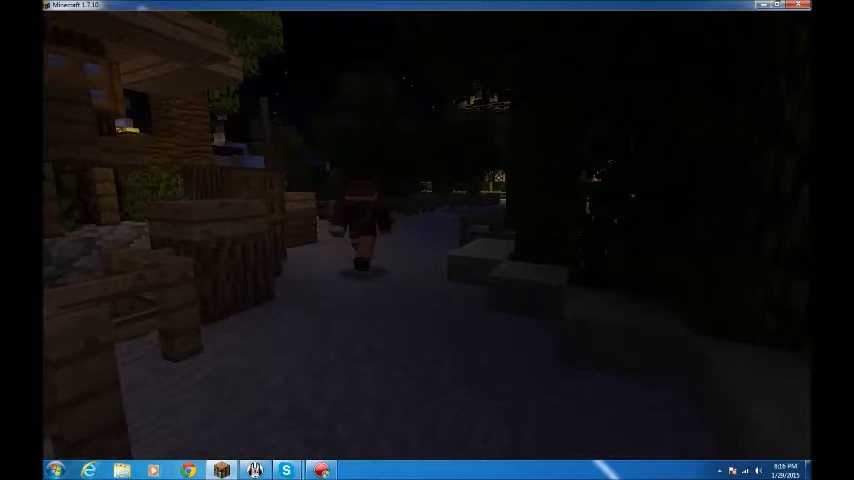